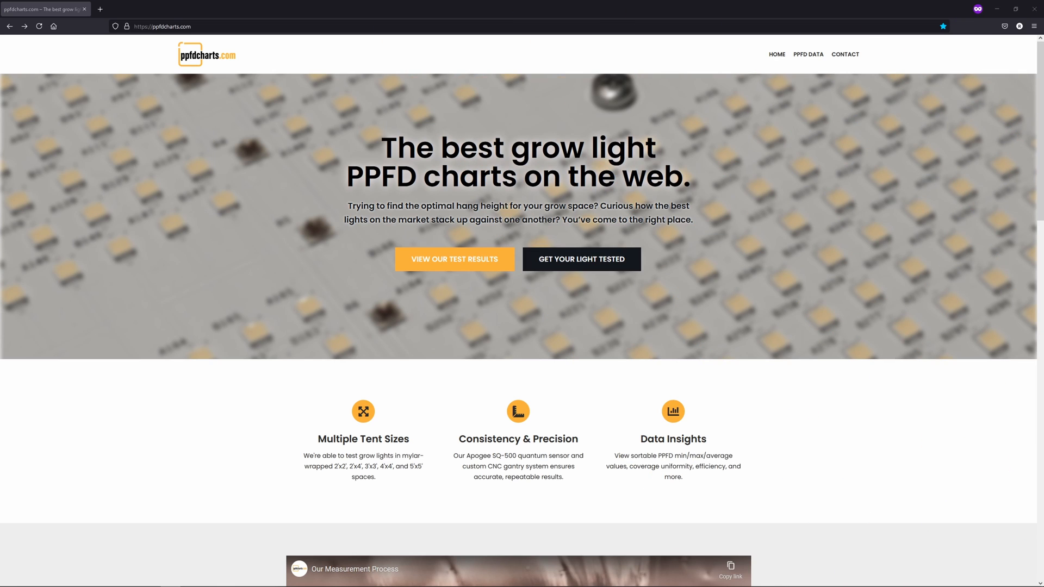
pyautogui.moveTo(824, 302)
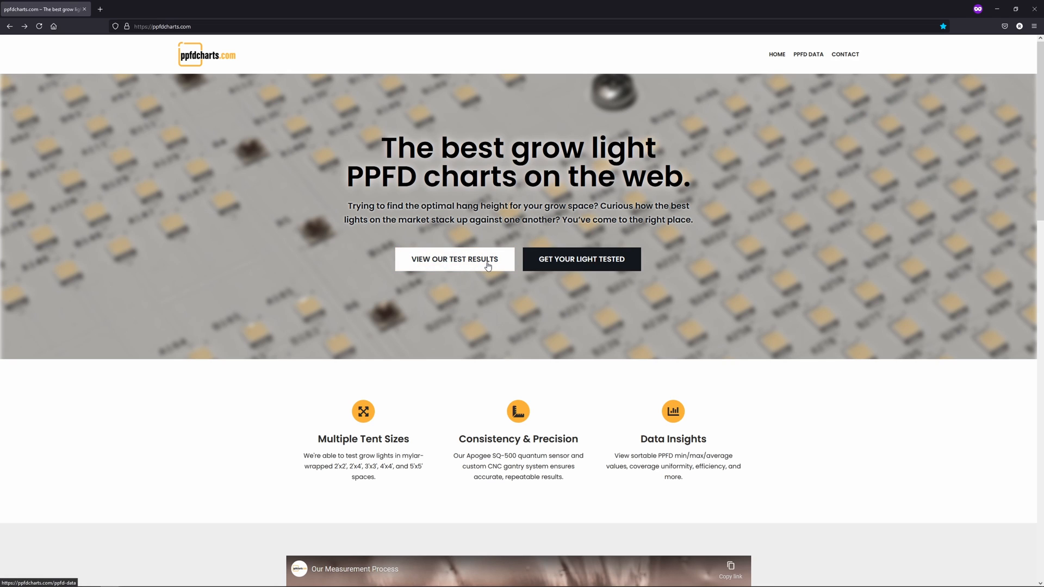
# Step: Go from the home page to the site's PPFD test results via View Our Test Results
pyautogui.click(454, 259)
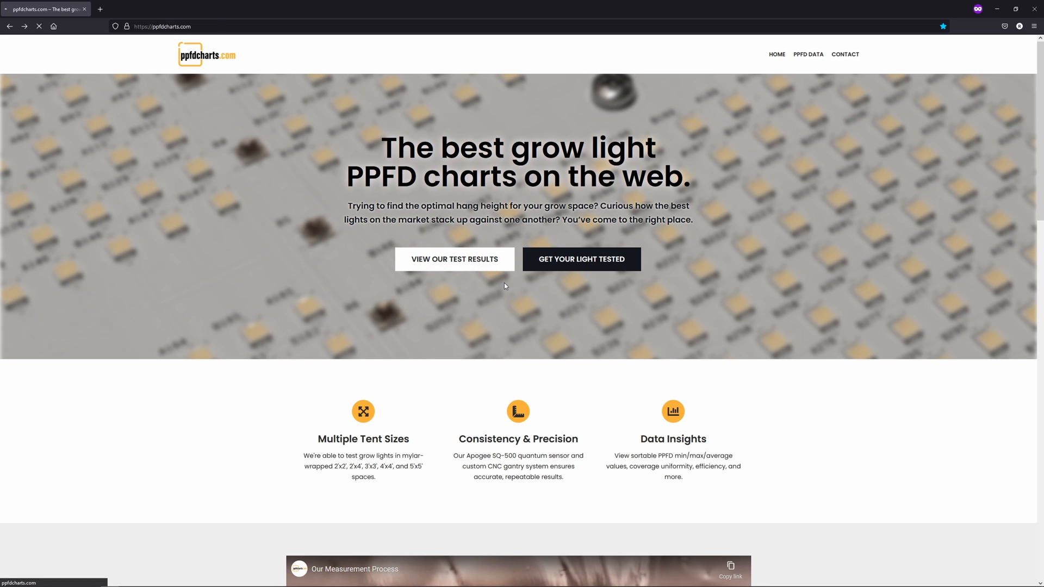
# Step: Filter the PPFD Data table by grow space to show only 2x2 lights
pyautogui.click(807, 53)
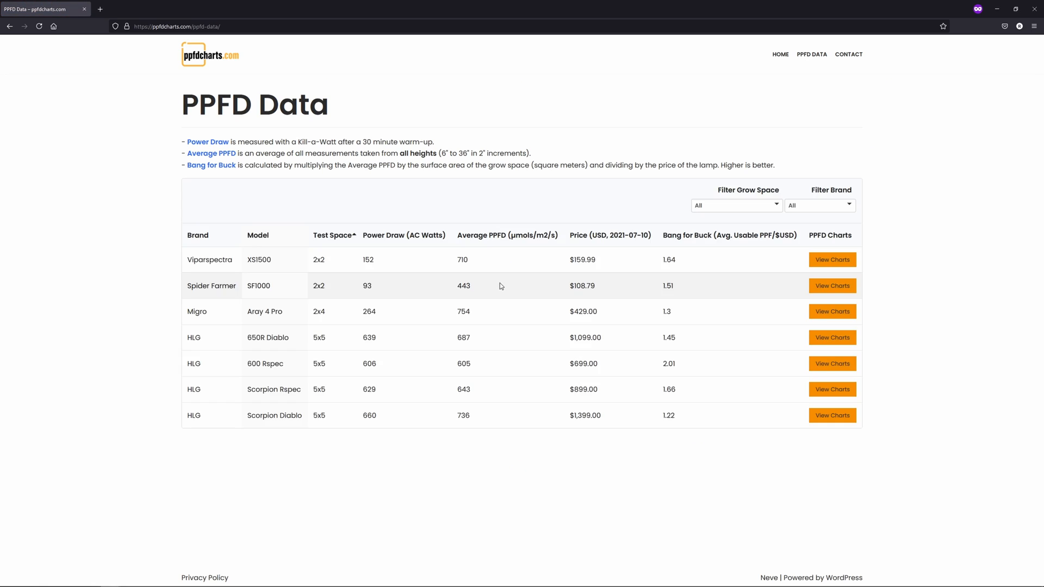
pyautogui.click(735, 205)
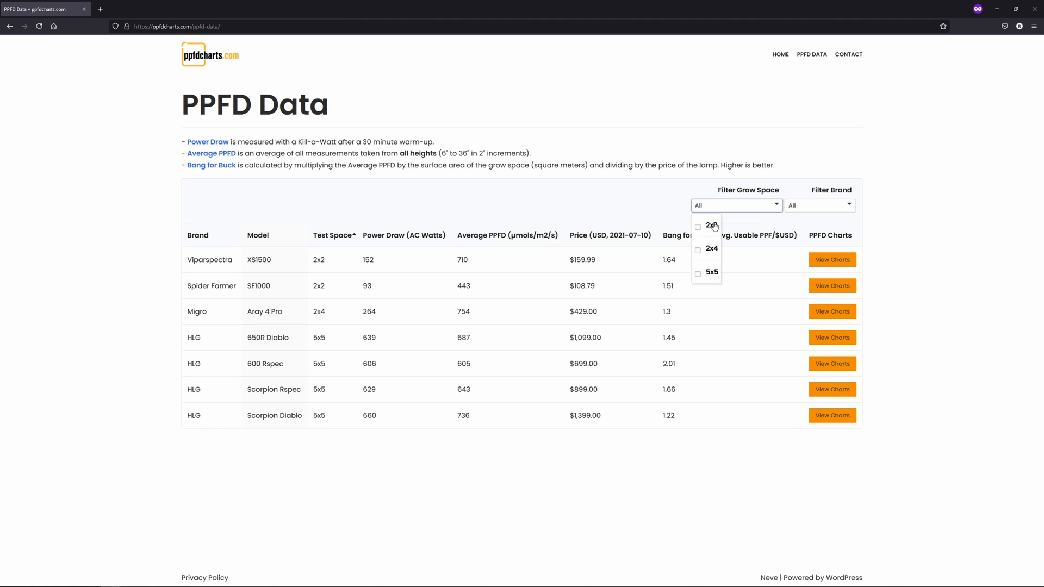
pyautogui.click(698, 226)
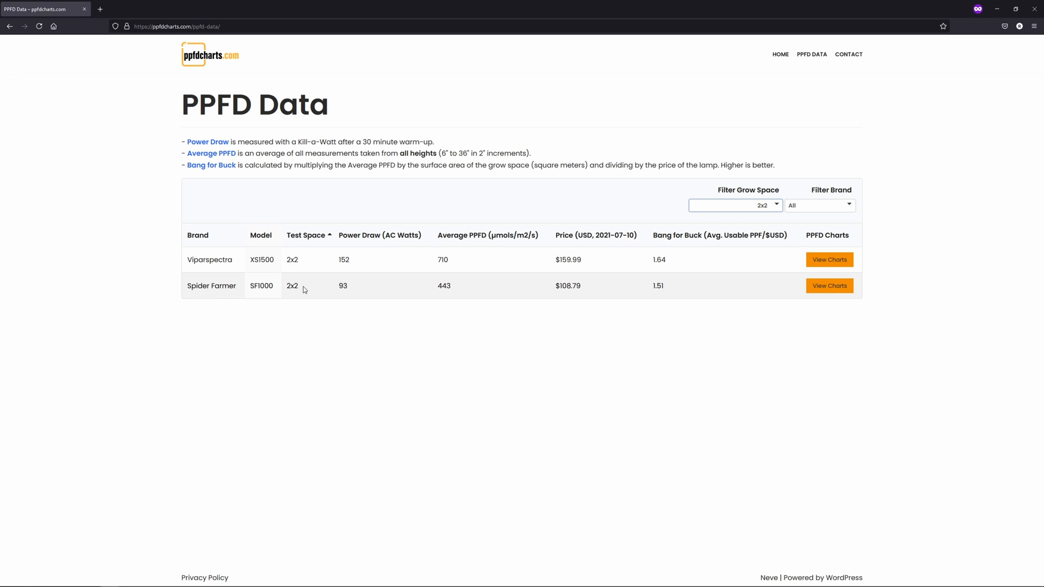
# Step: Highlight power draw (SF1000 93, XS1500 152), SF1000 average PPFD 443, and XS1500 bang-for-buck
pyautogui.doubleClick(343, 286)
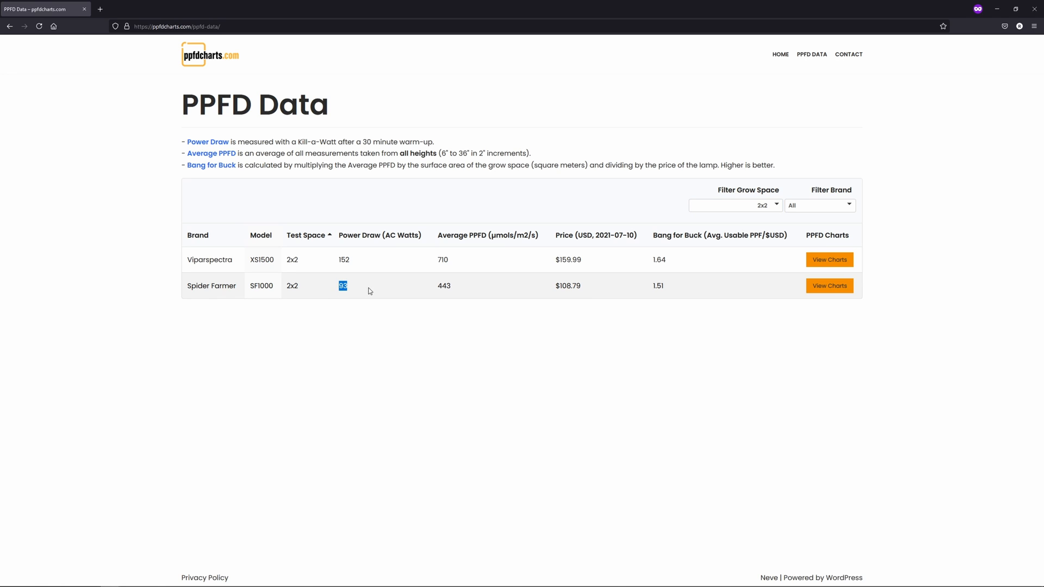
pyautogui.doubleClick(343, 260)
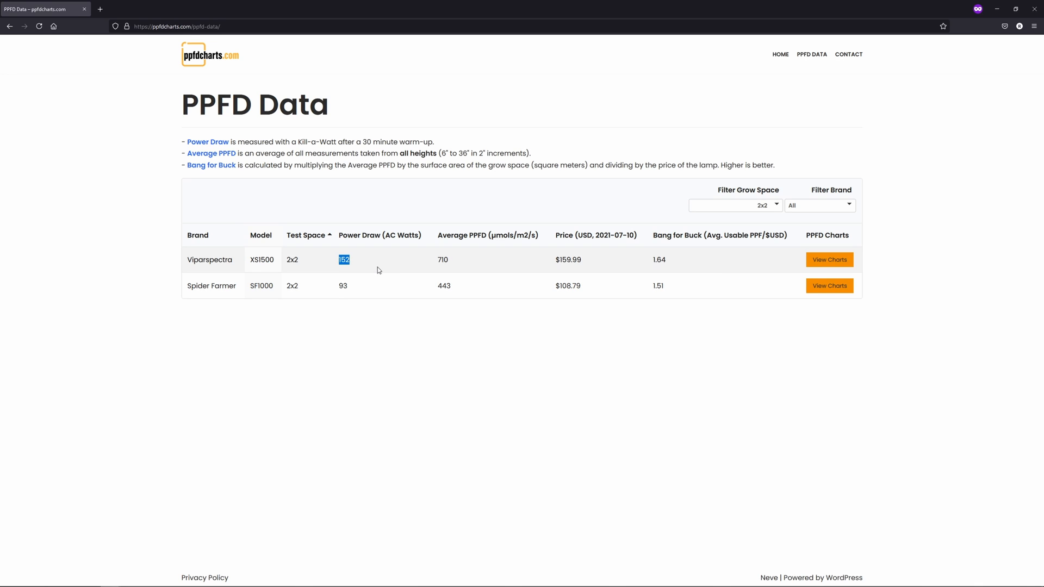
pyautogui.moveTo(389, 272)
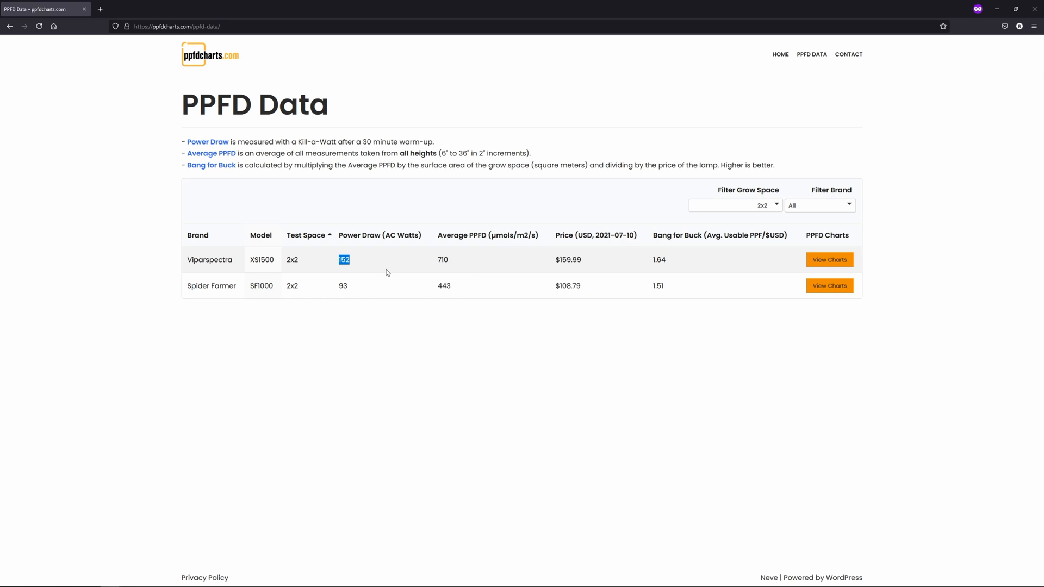
pyautogui.moveTo(443, 257)
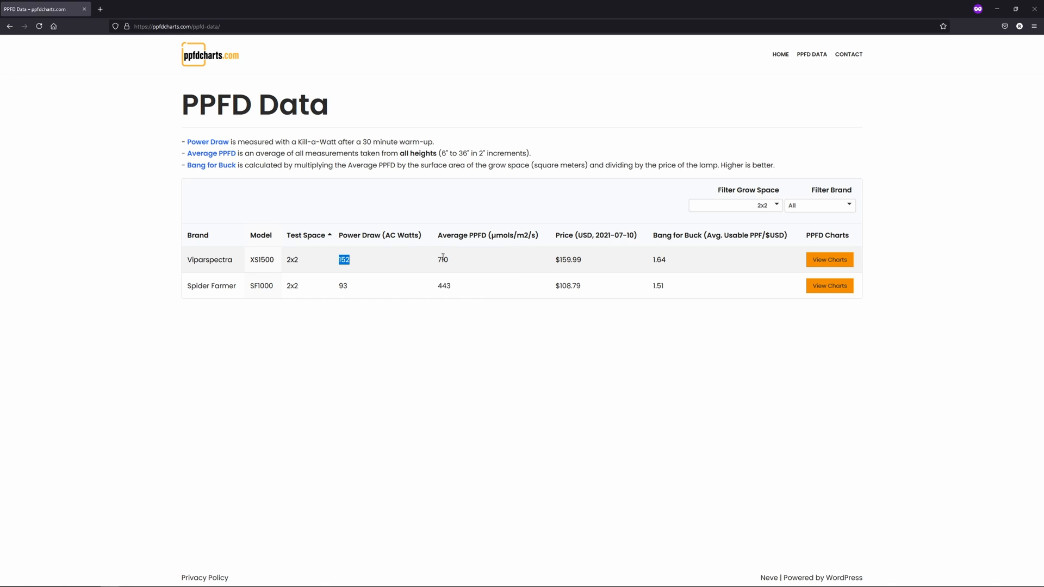
pyautogui.doubleClick(442, 260)
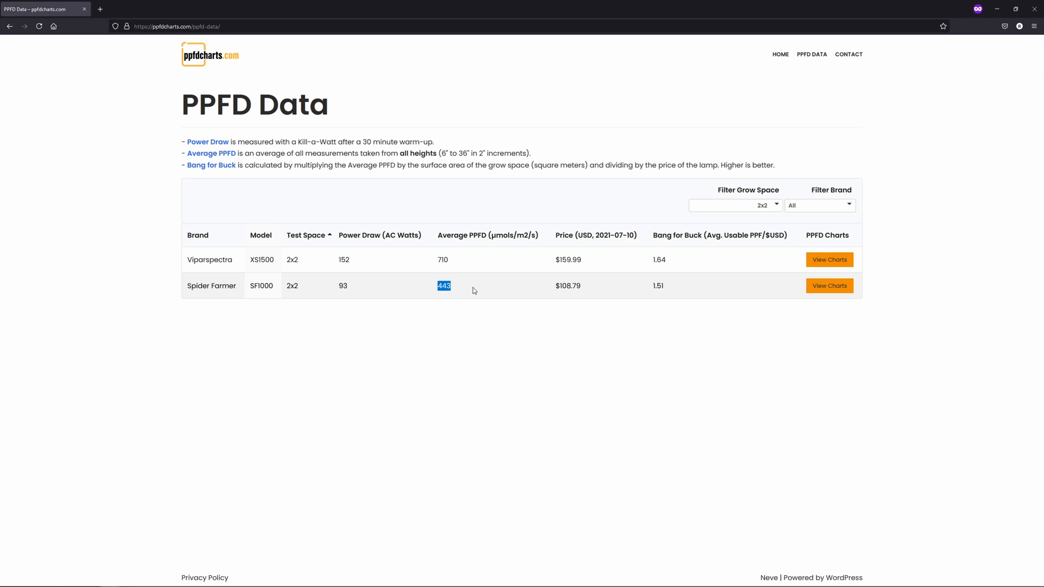
pyautogui.click(443, 285)
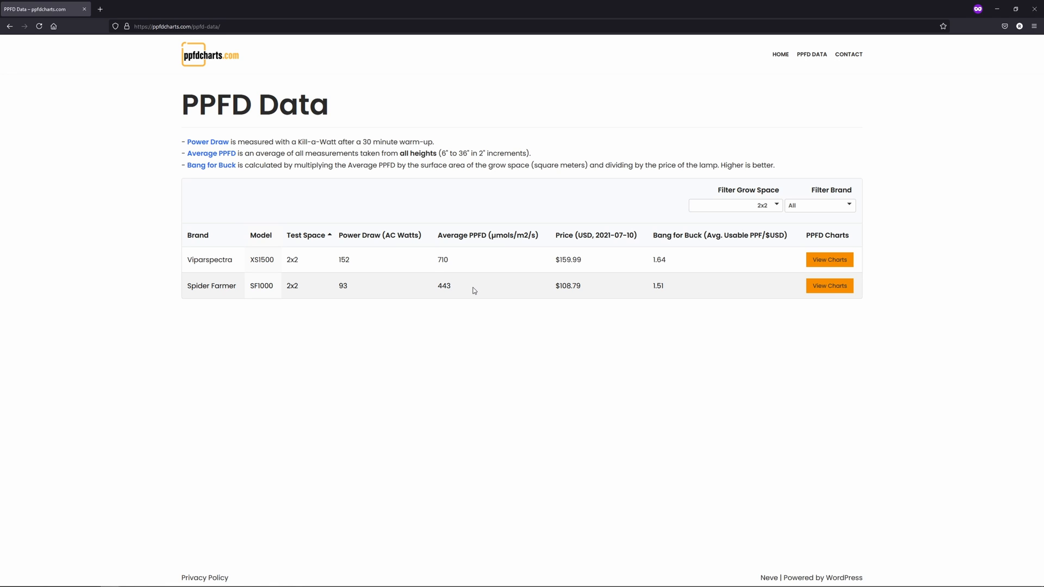
pyautogui.moveTo(586, 291)
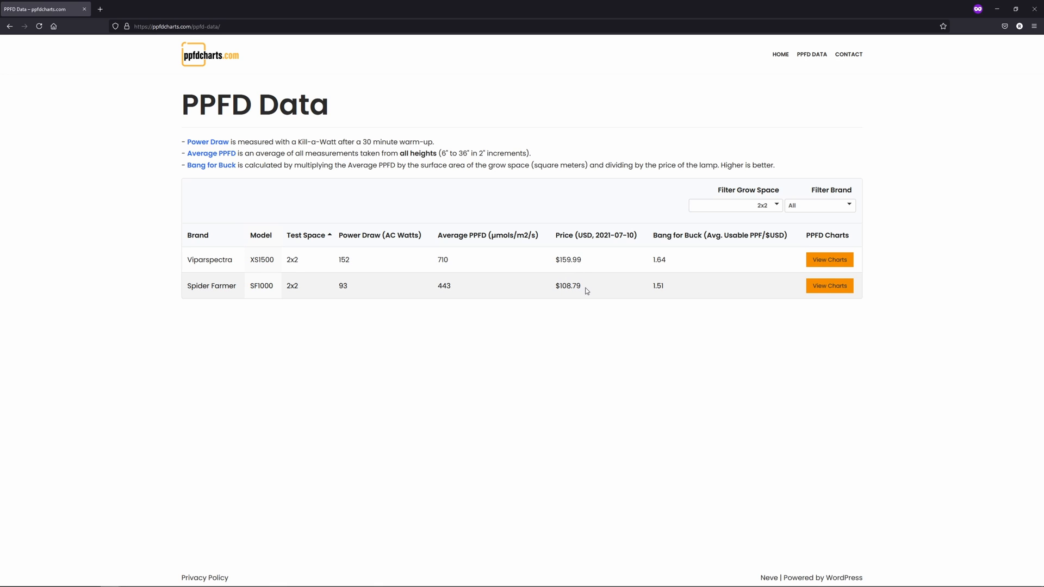
pyautogui.moveTo(694, 247)
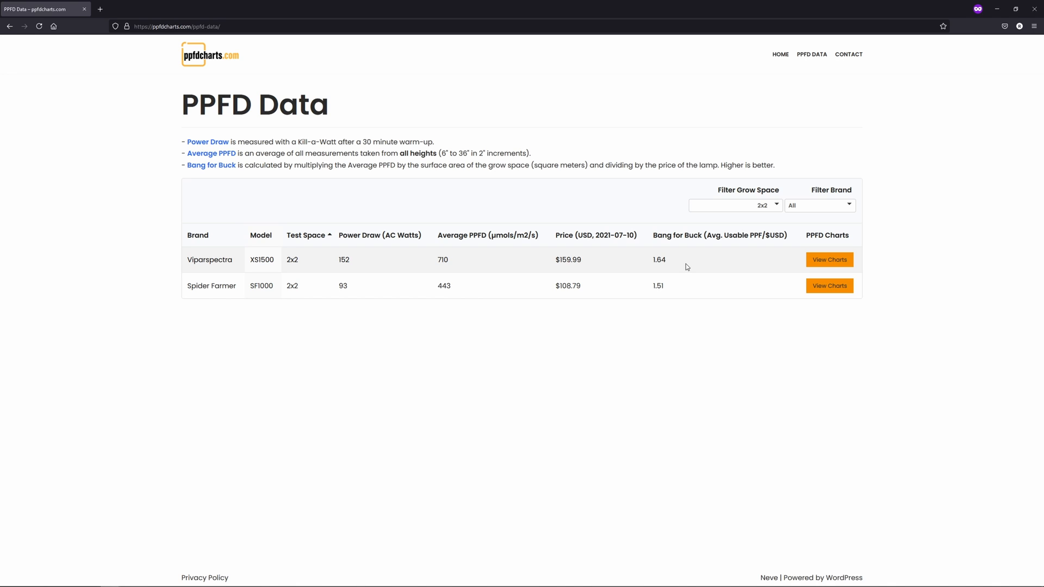
pyautogui.moveTo(680, 268)
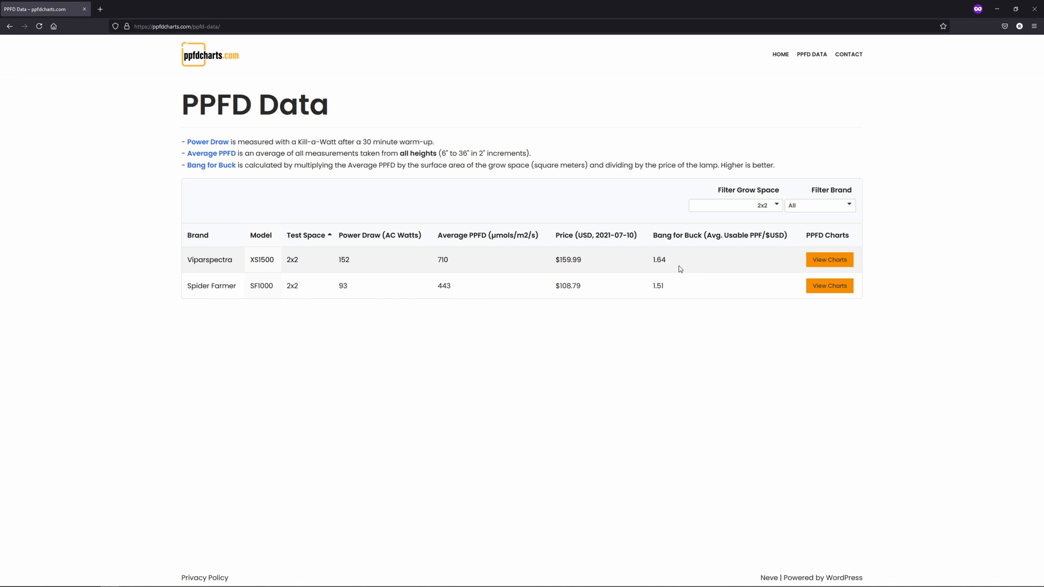
pyautogui.doubleClick(659, 260)
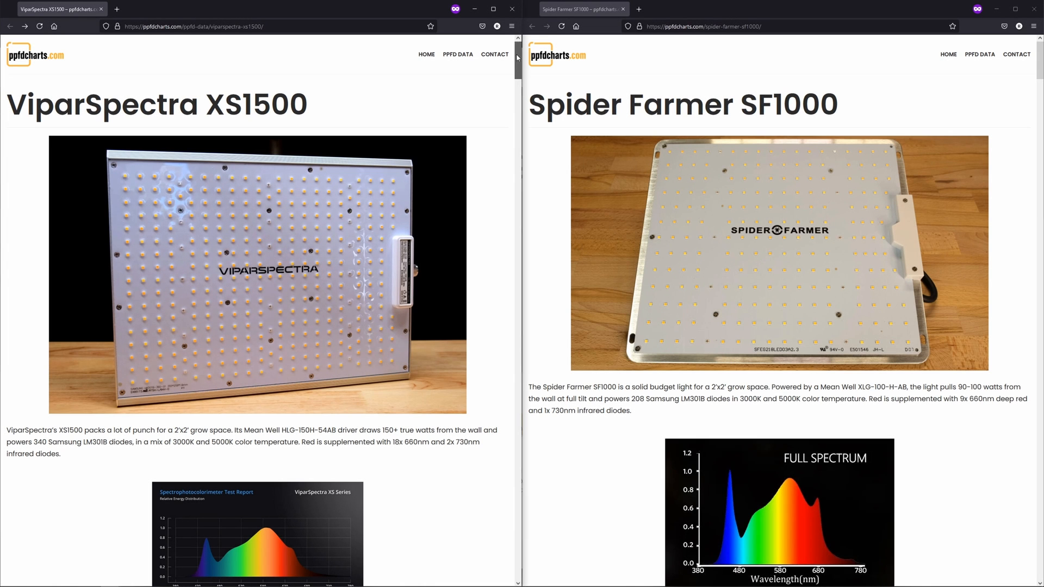
# Step: Scroll through the XS1500 and SF1000 heatmaps to compare them at 14-inch hang
pyautogui.scroll(-3)
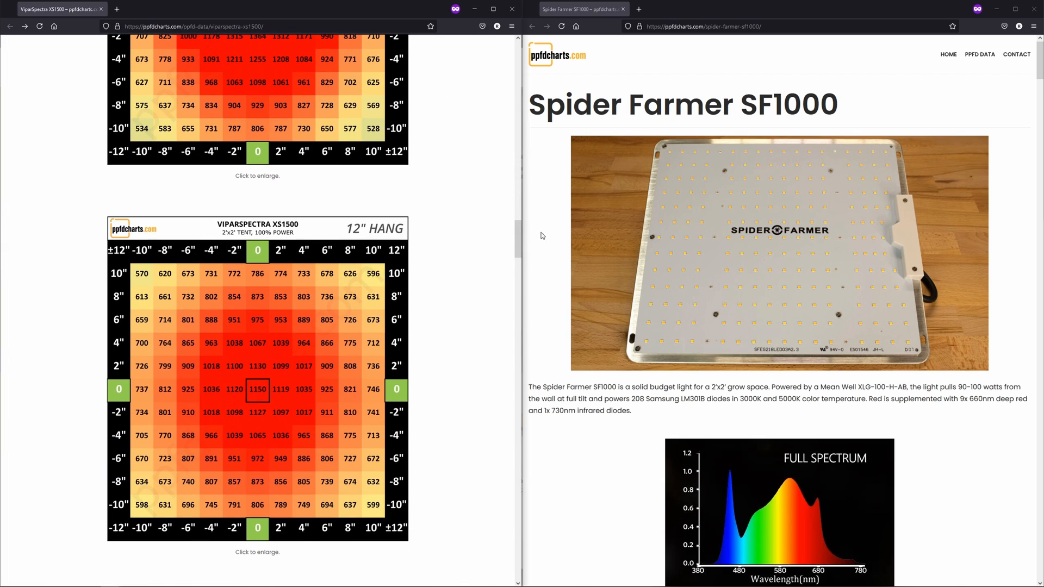
pyautogui.scroll(-3)
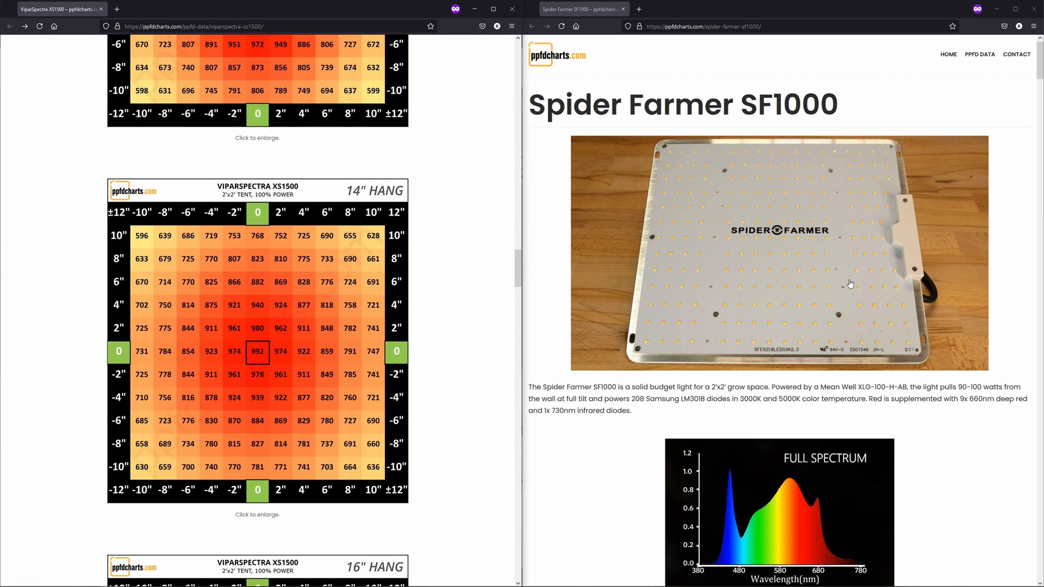
pyautogui.scroll(-3)
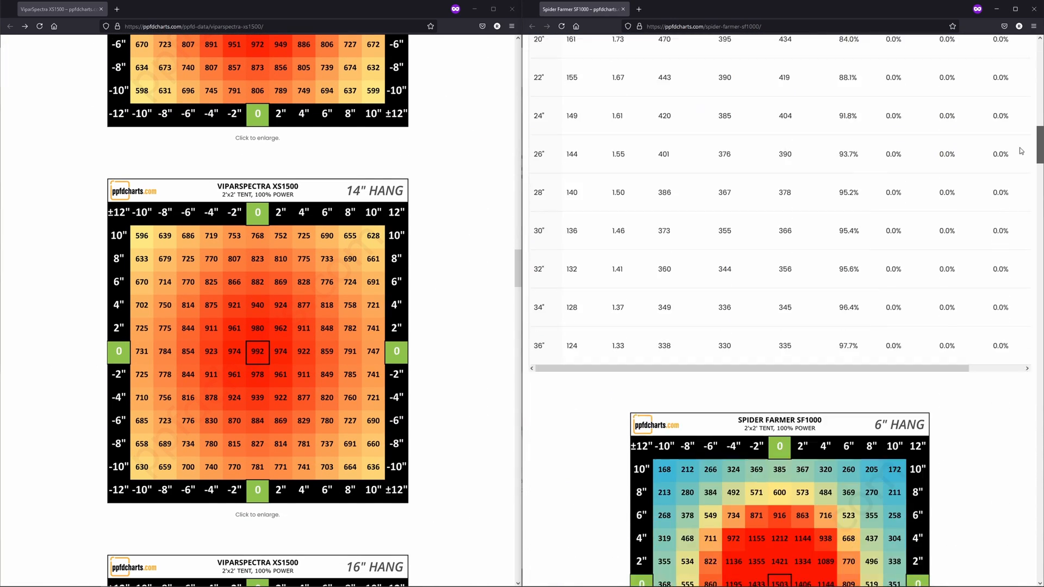
pyautogui.scroll(-3)
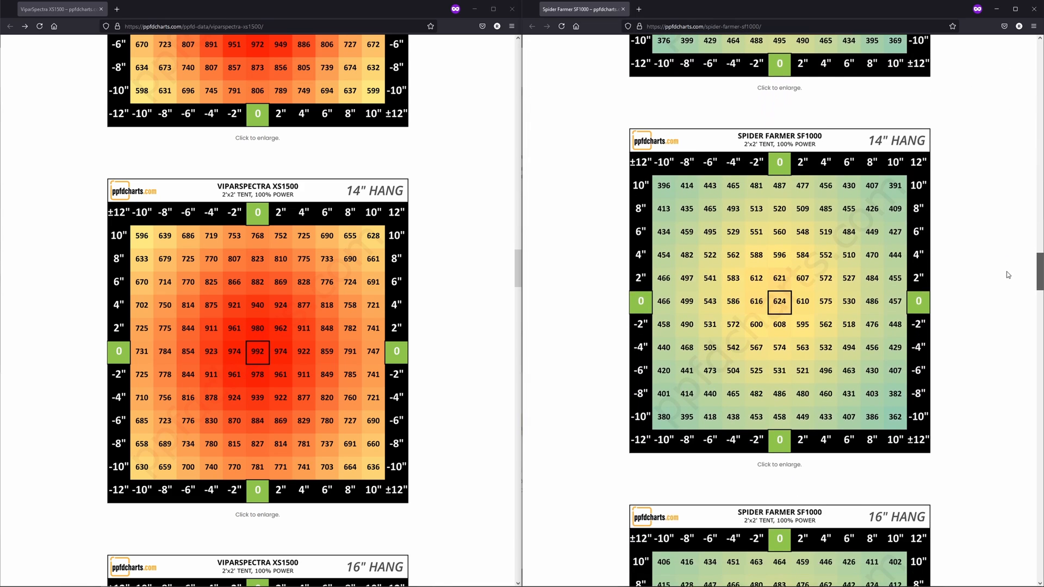
pyautogui.scroll(-3)
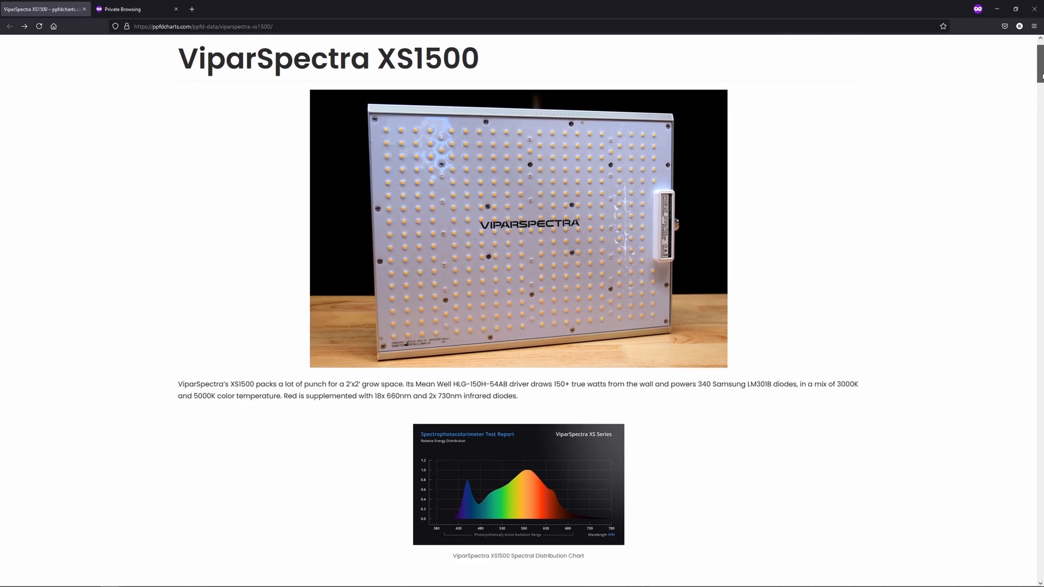
# Step: Scroll down to the XS1500's 2×2 PPFD Results table of readings by test height
pyautogui.scroll(-3)
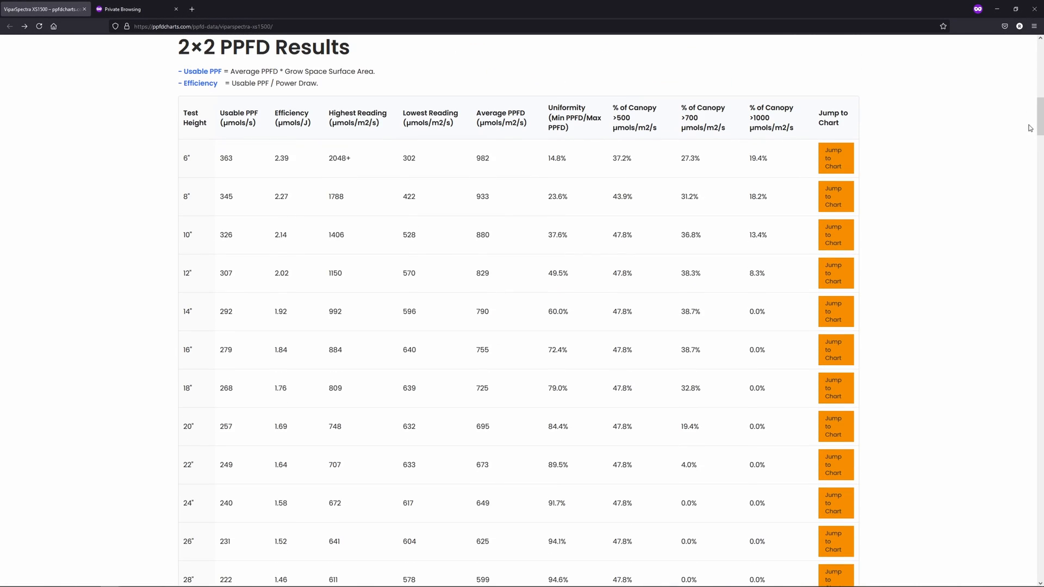
pyautogui.moveTo(970, 239)
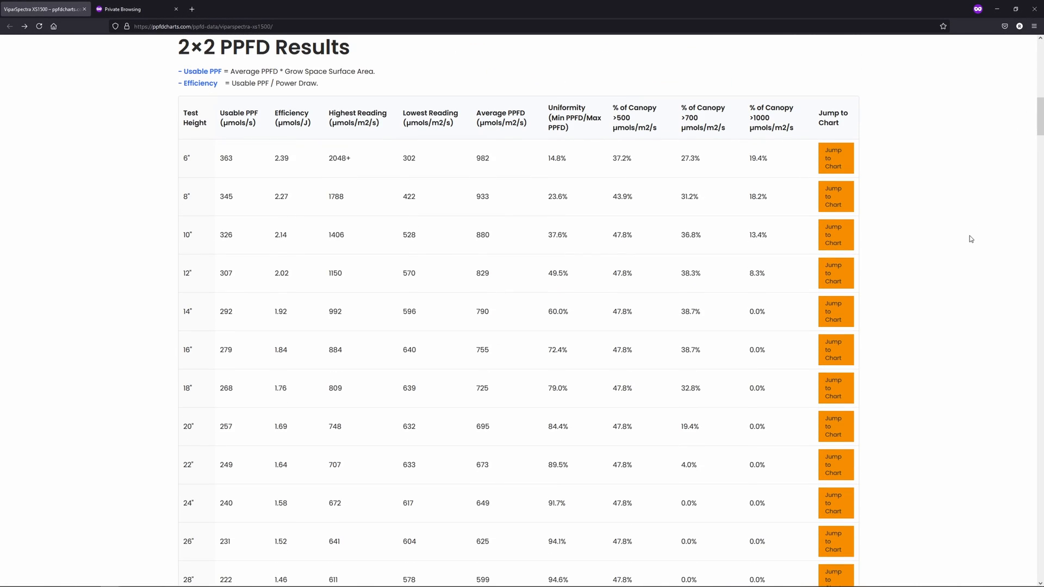